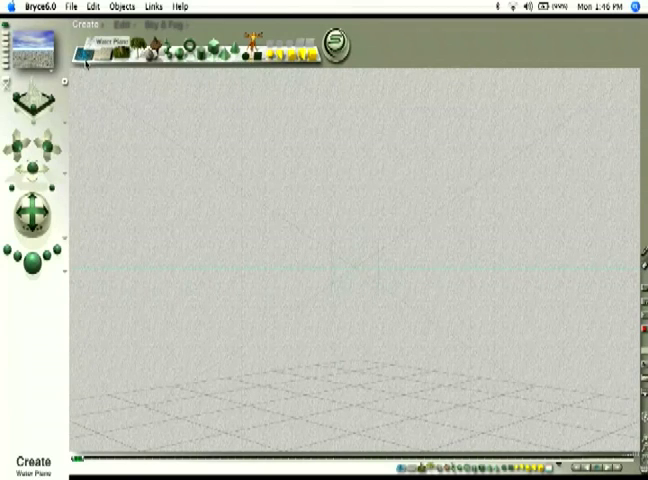
# Add a Surface water plane from the Create palette's Water Plane popup
pyautogui.click(97, 44)
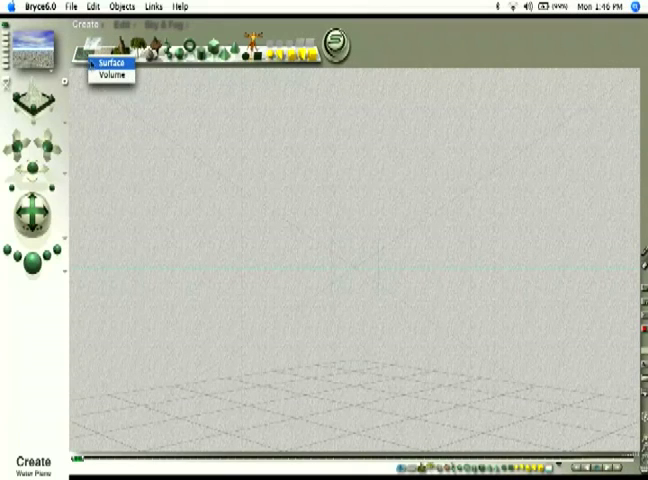
pyautogui.click(115, 63)
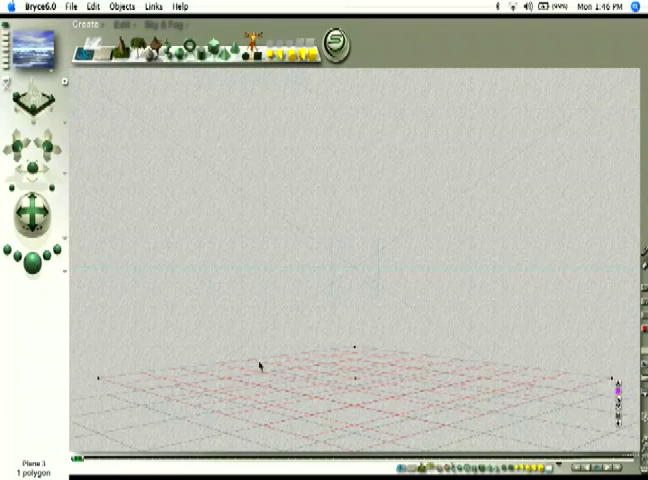
pyautogui.moveTo(293, 378)
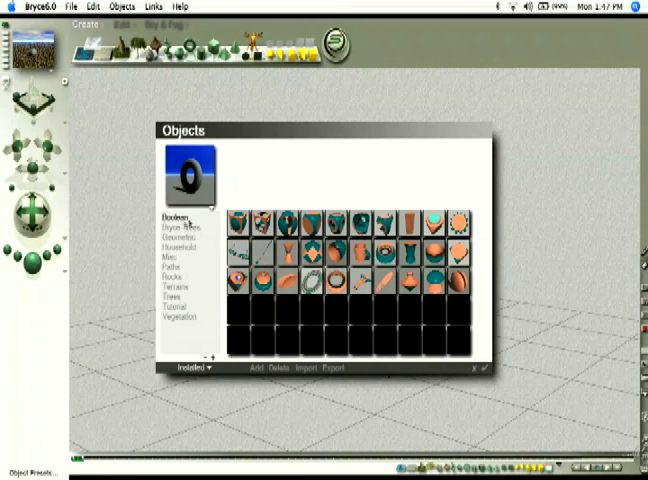
# Browse the Bryce Trees and Geometric preset categories, ending on the three Tutorial presets
pyautogui.click(178, 227)
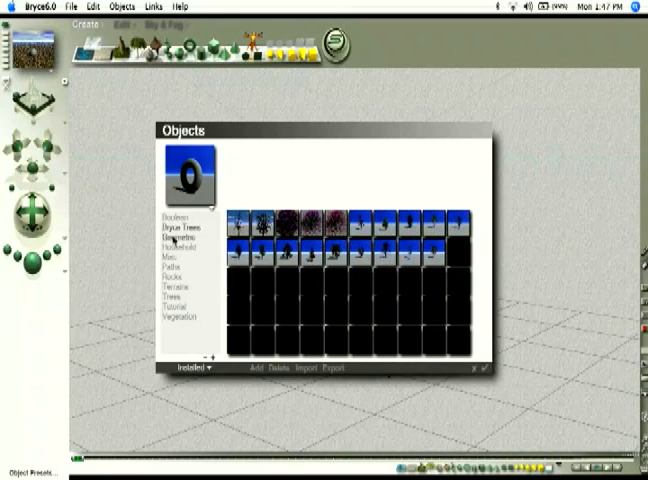
pyautogui.click(178, 237)
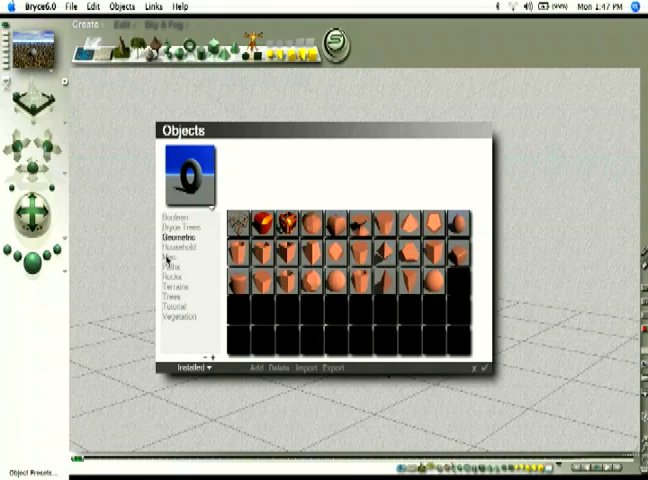
pyautogui.click(174, 311)
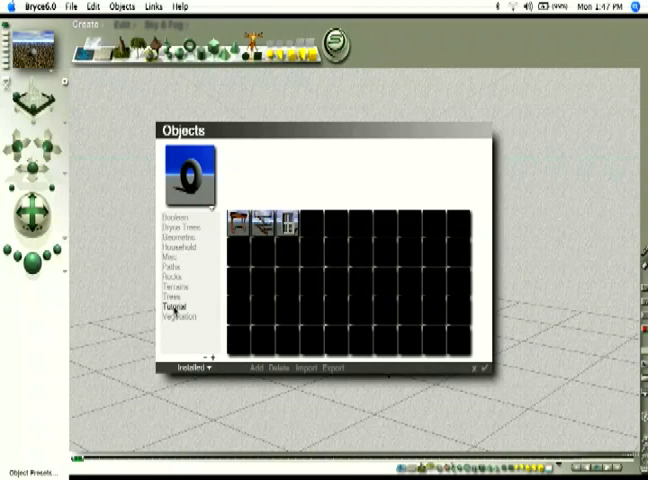